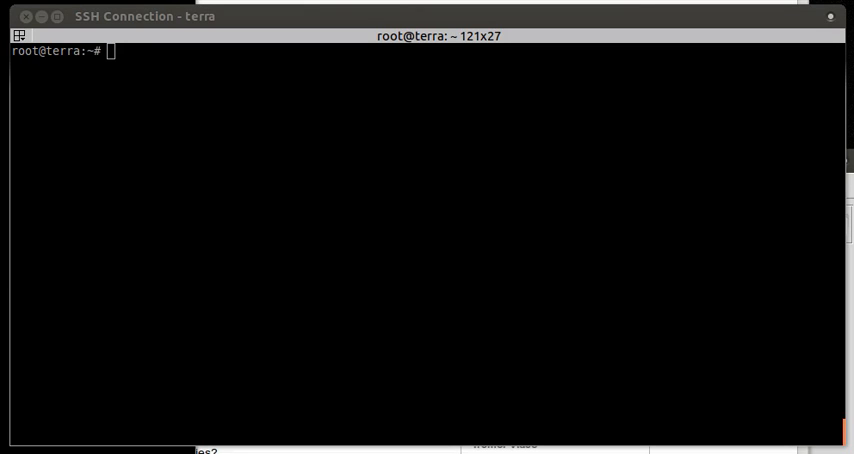
mouse_move(9, 281)
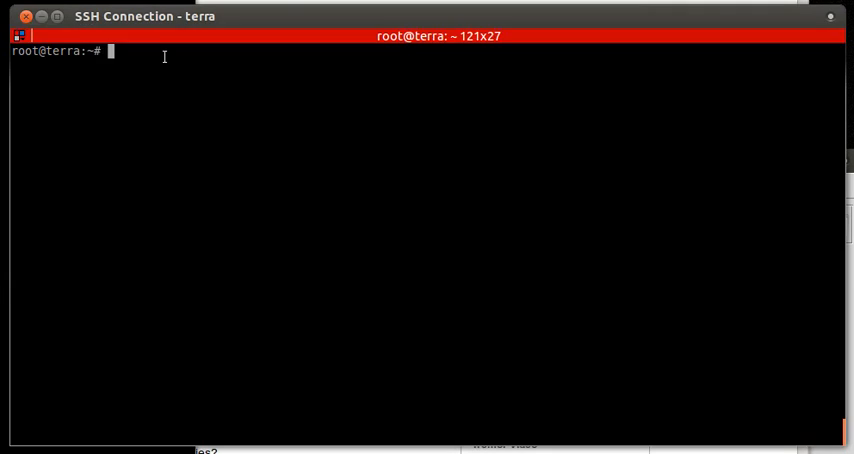
Step: Download sipp-3.3.tar.gz from SourceForge, list the files, and extract it with tar -xvzf
type("wget http://sourceforge.net/projects/sipp/files/sipp/3.3/sipp-3.3.tar.gz")
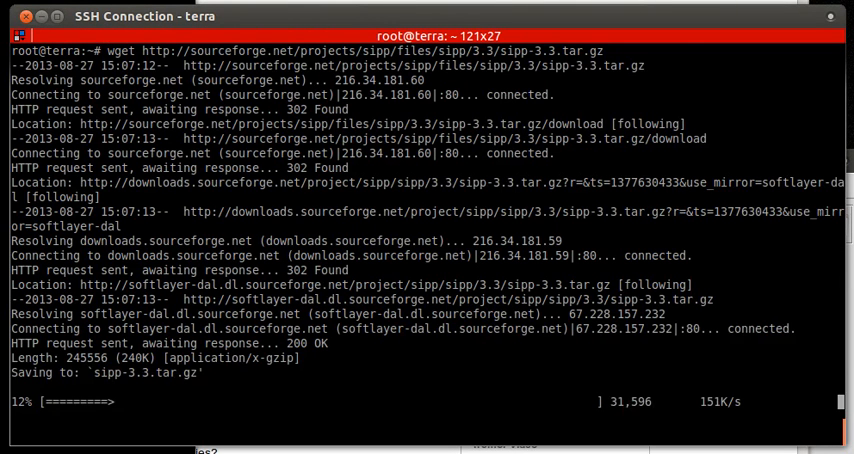
type("ls -l")
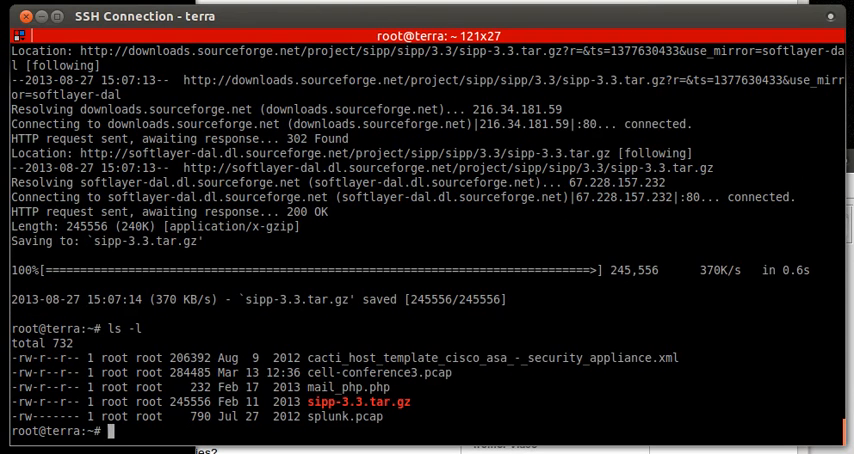
type("tar")
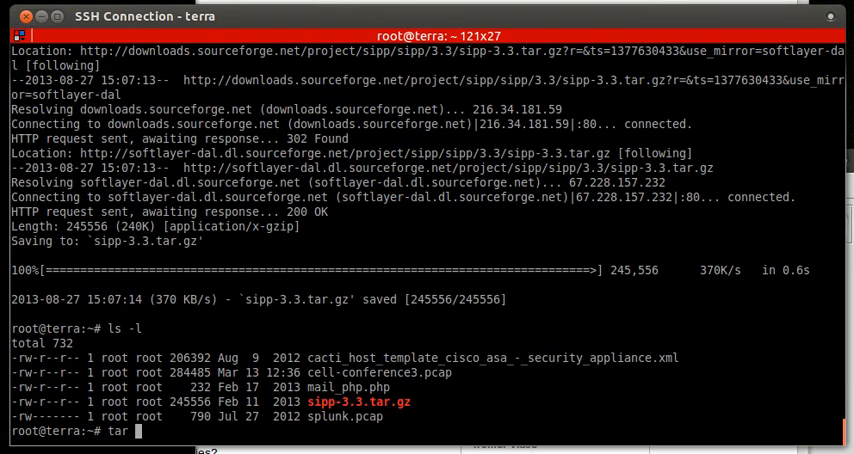
type("-xvzf si")
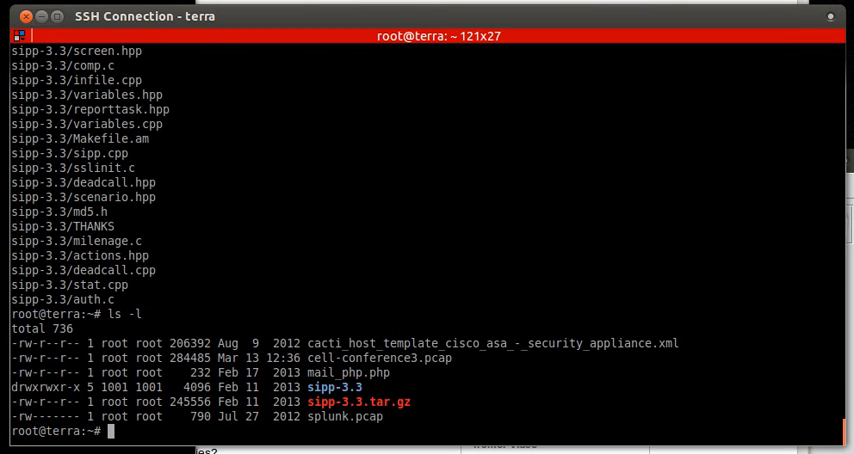
Step: In sipp-3.3, list the files and run make pcapplay_ossl, which fails on missing openssl/bio.h
type("cd sipp-3.3/")
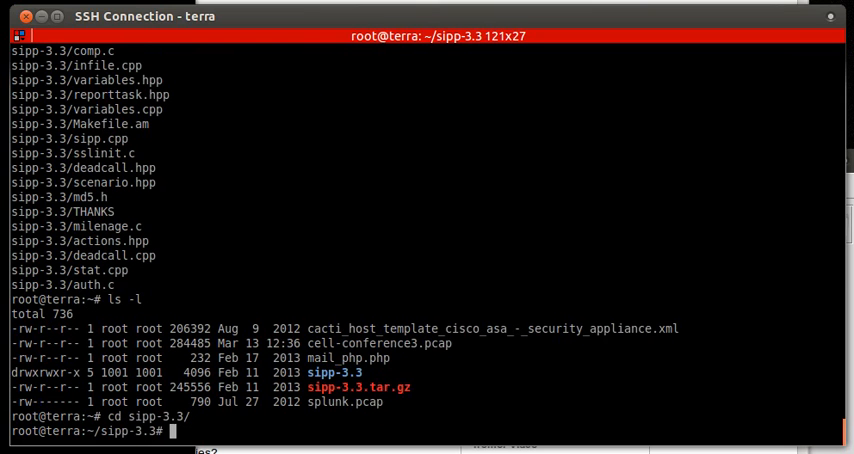
type("ls")
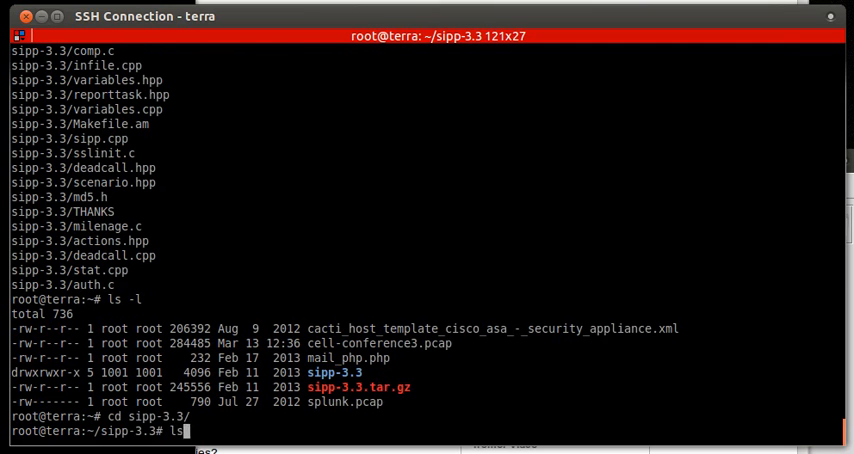
type("make")
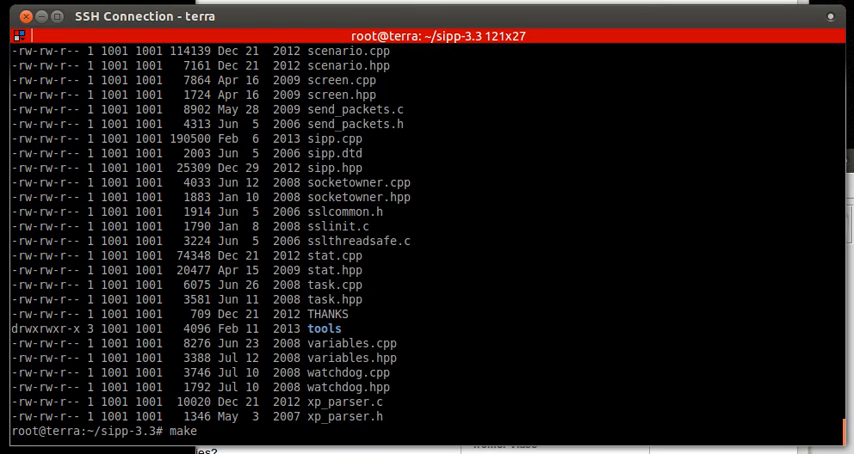
key("BackSpace")
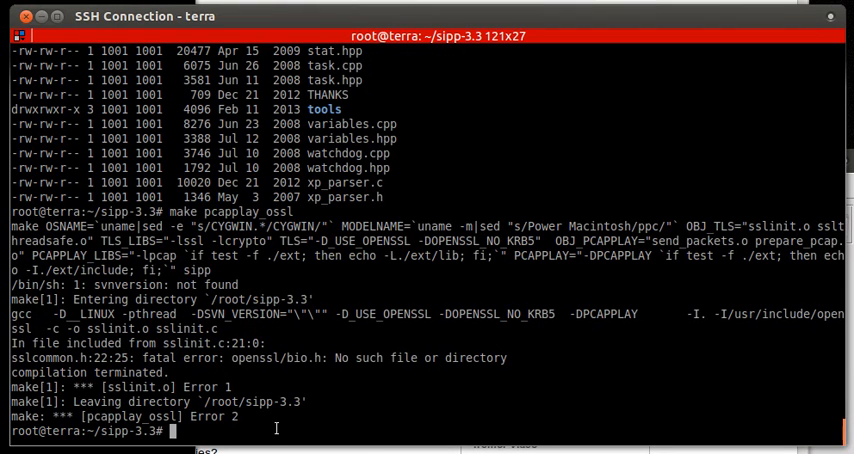
Step: Install openssl, then libssl-dev with zlib1g-dev and libssl-doc, confirming with Y
type("apt-get")
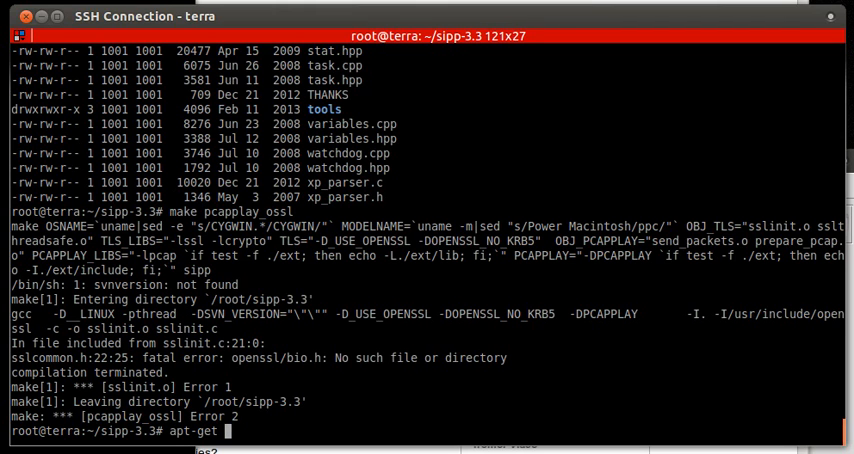
type("install")
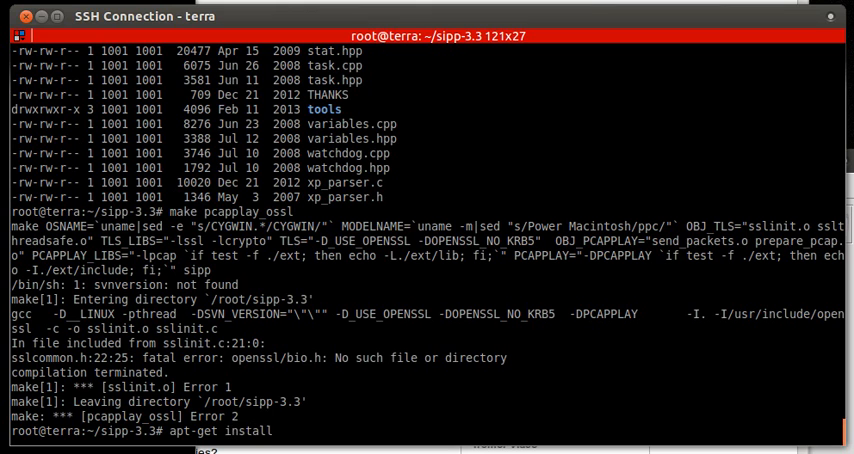
type("openssl")
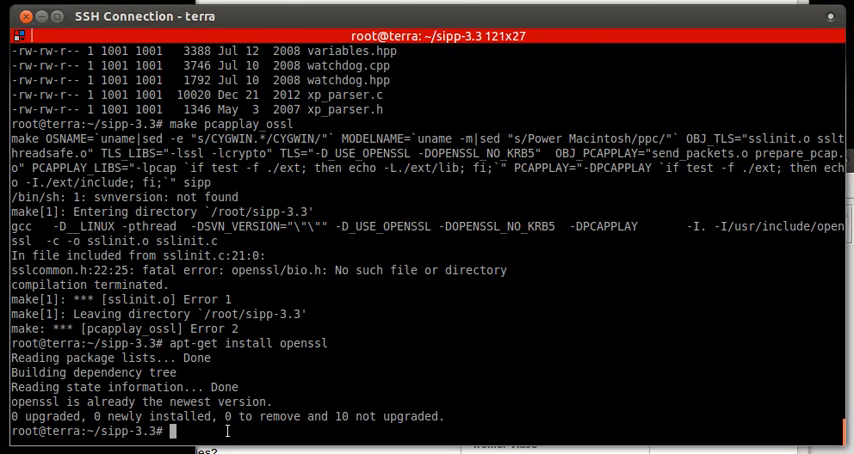
right_click(200, 430)
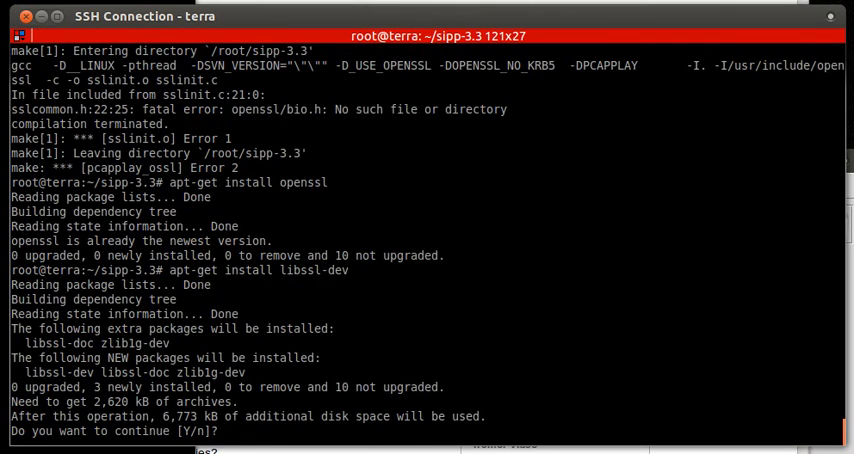
type("Y")
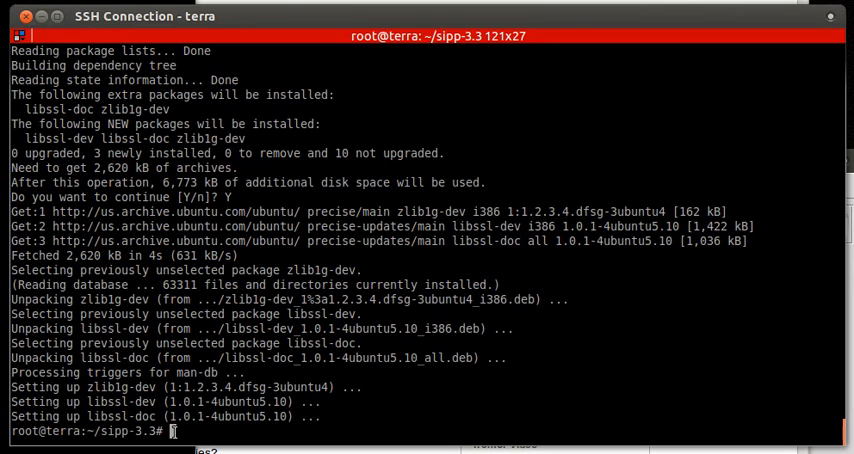
Step: Run apt-get install for libssl1.0.0, libssl0.9.8 and openssl
type("apt-get install libssl1.0.0")
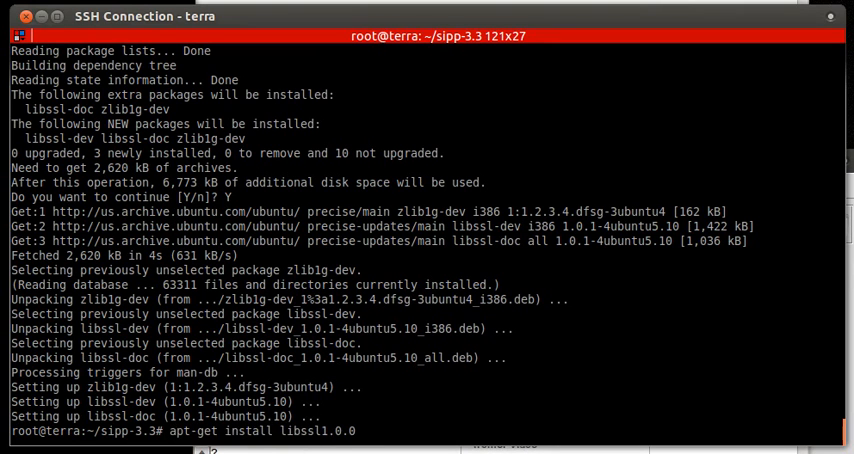
key("Return")
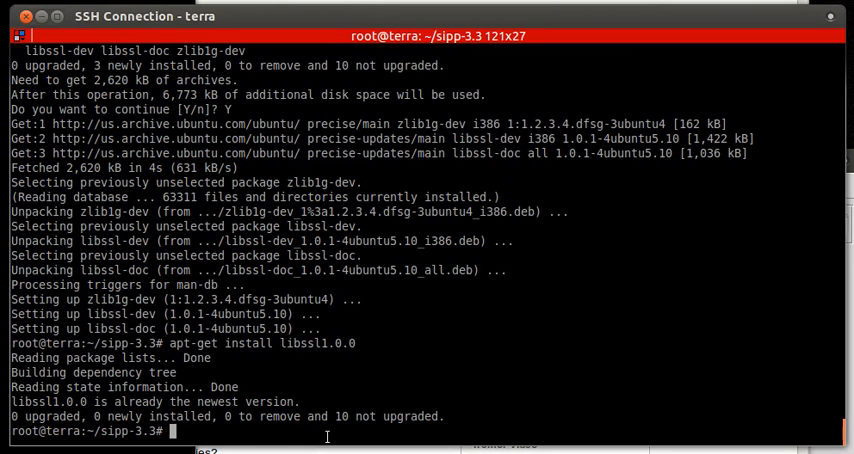
type("apt-get install libssl0.9.8")
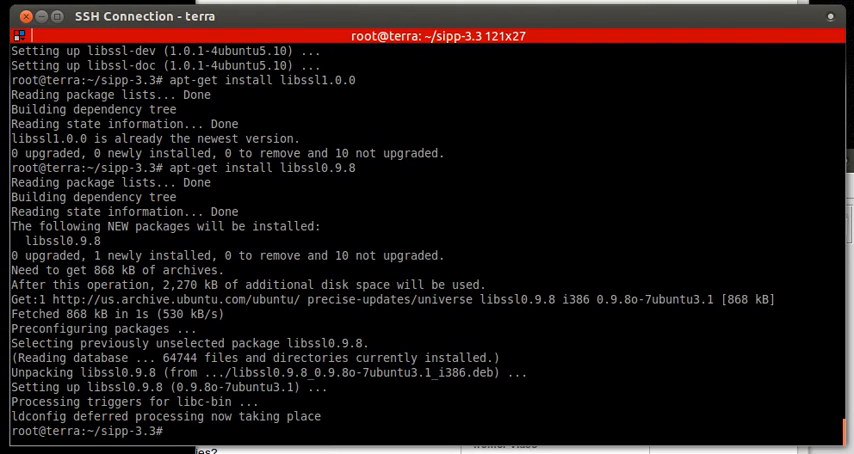
type("apt-get install openssl")
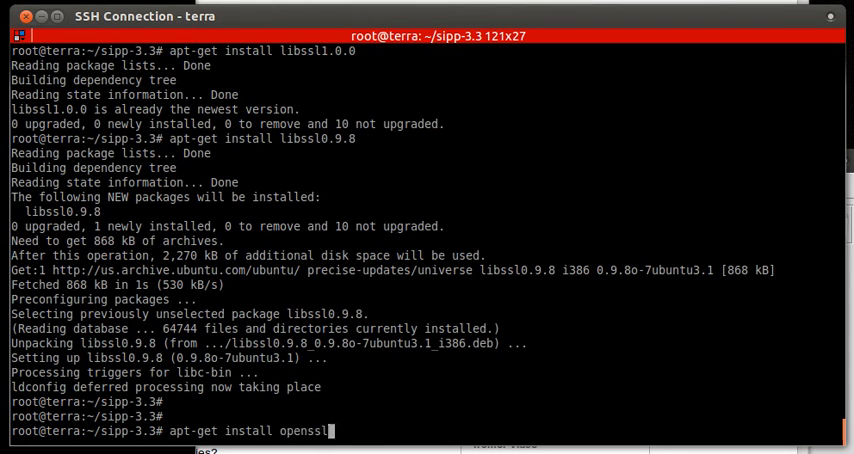
Step: Rerun make pcapplay_ossl, which fails on pcap.h, and install pcaputils
type("make pcapplay_ossl")
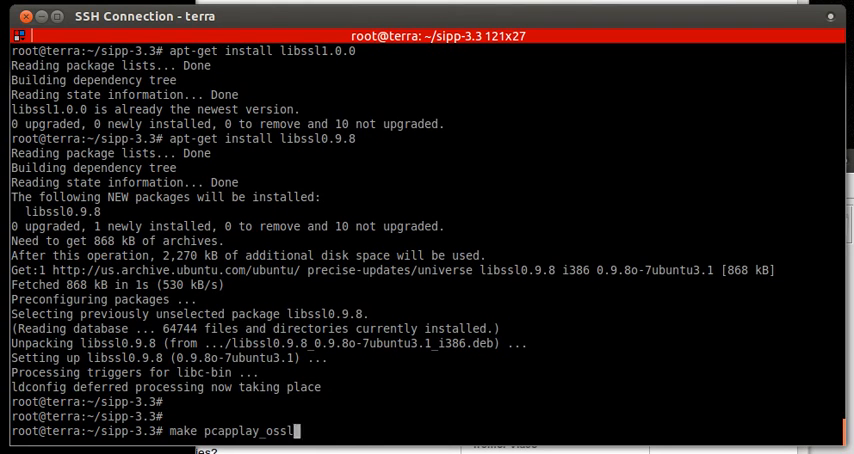
key("Return")
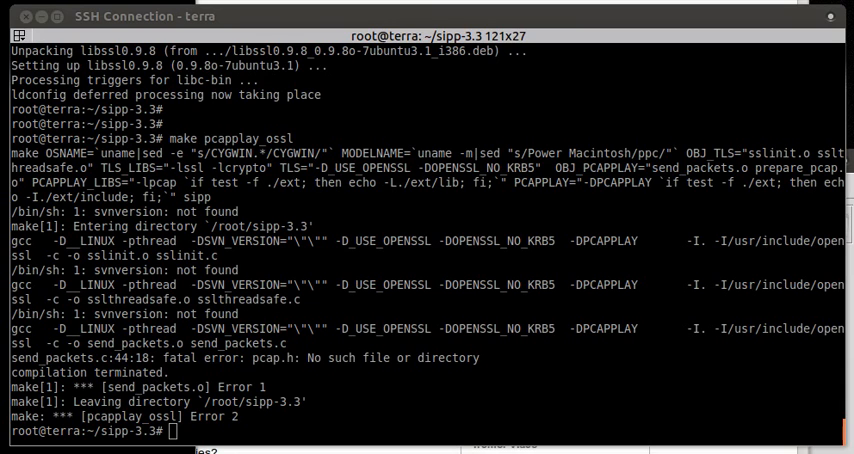
right_click(245, 432)
type("apt-get install pcaputils")
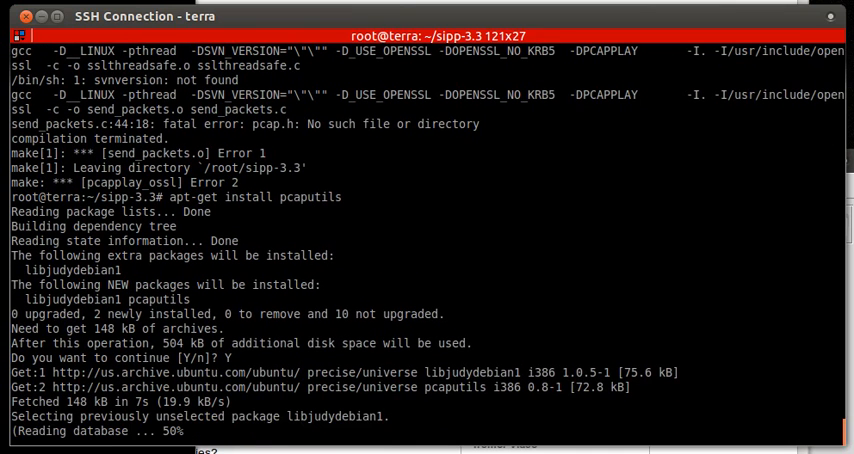
Step: Finish the pcaputils install, retry the build (still missing pcap.h), and list sipp-3.3
scroll("down", 3)
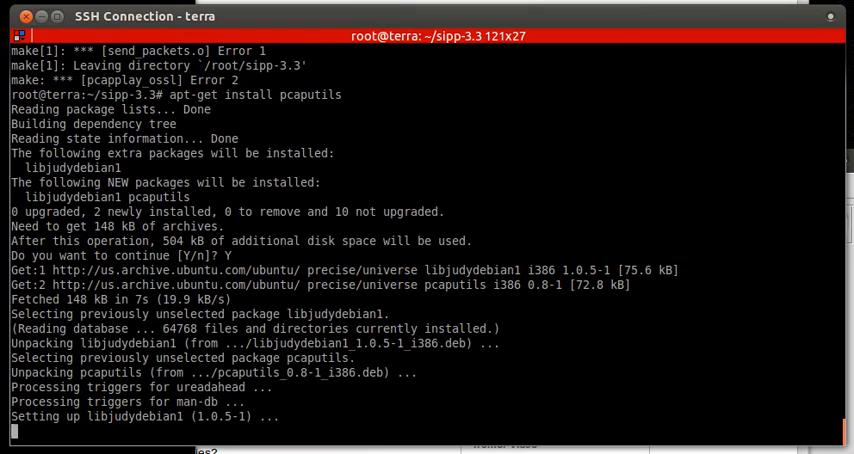
type("apt-get install pcaputils")
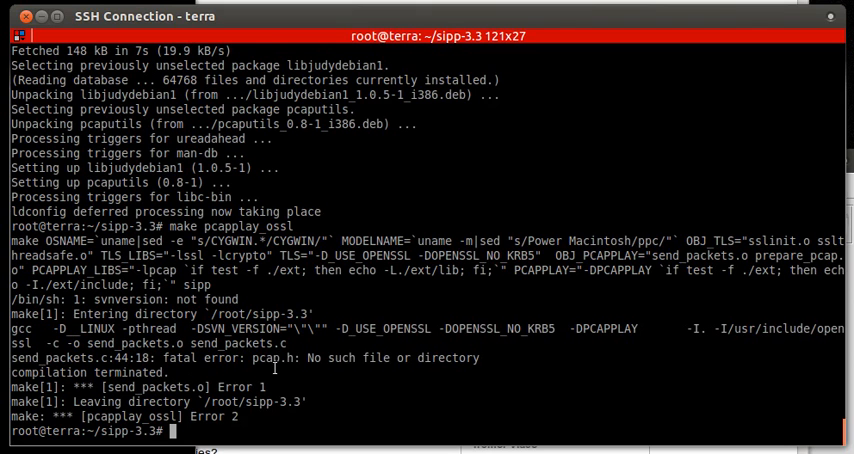
type("l")
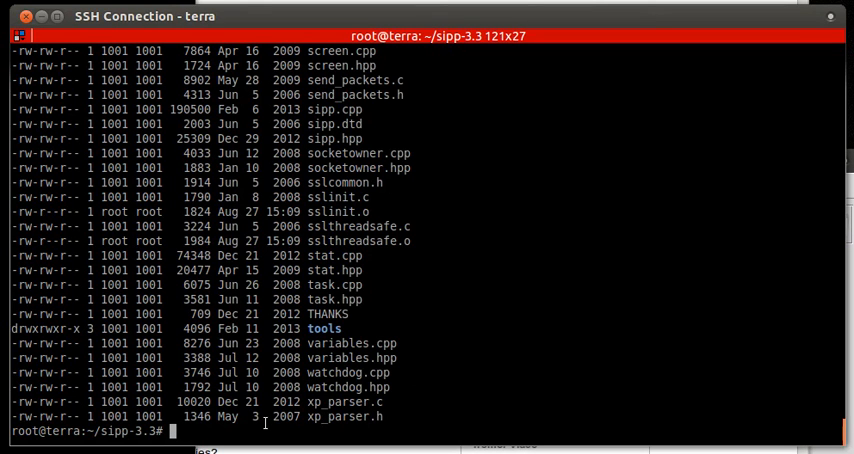
Step: Install libncursesw5-dev with libtinfo-dev, then retry the build, which still lacks pcap.h
type("apt-get install libncursesw5-dev")
type("Y")
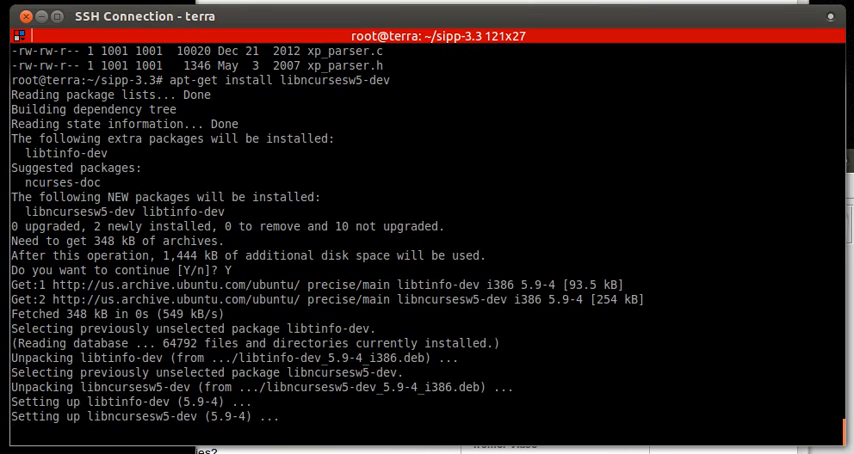
type("apt-get install libncursesw5-dev")
type("make pcapplay_ossl")
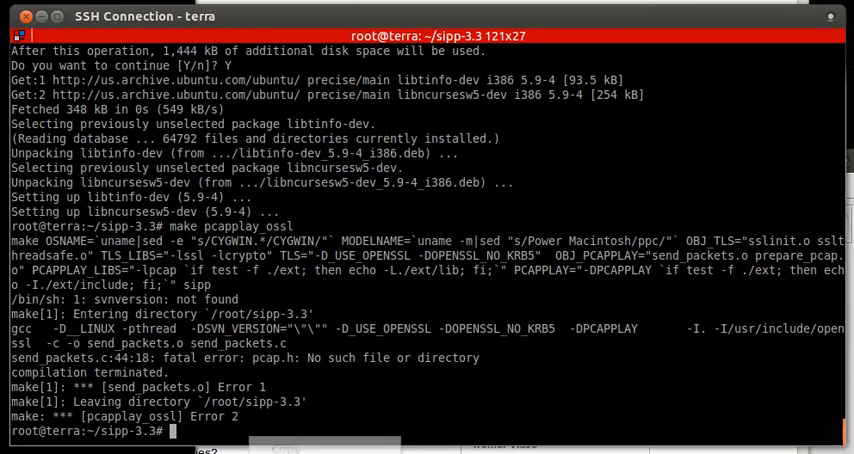
Step: Install libpcap-dev and libpcap0.8-dev via apt-get, confirming with Y
type("apt-get install libpcap-dev")
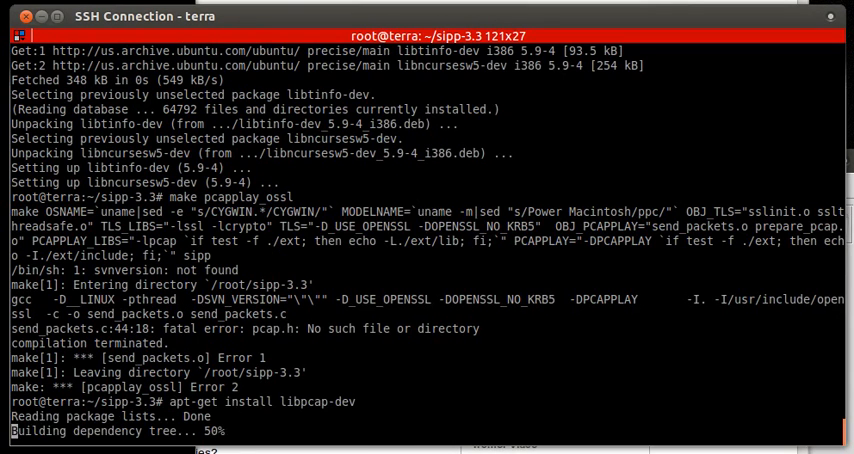
type("Y/n]? Y")
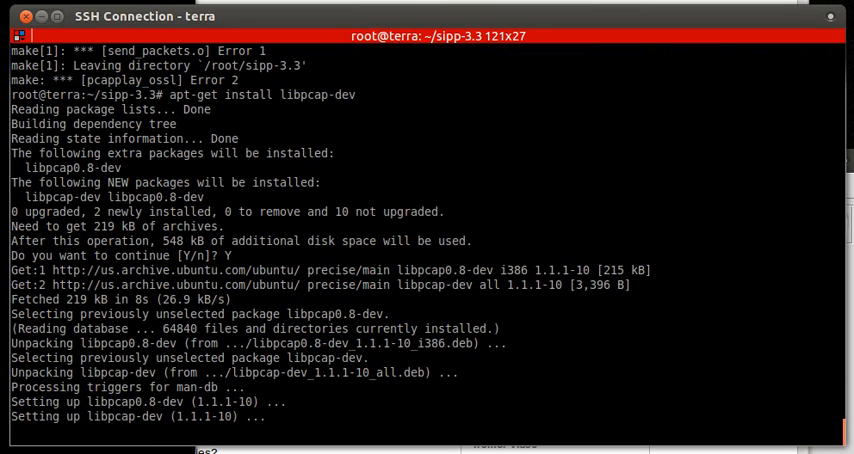
Step: Rerun make pcapplay_ossl and inspect the missing curses.h error in message.cpp
type("apt-get install libpcap-dev")
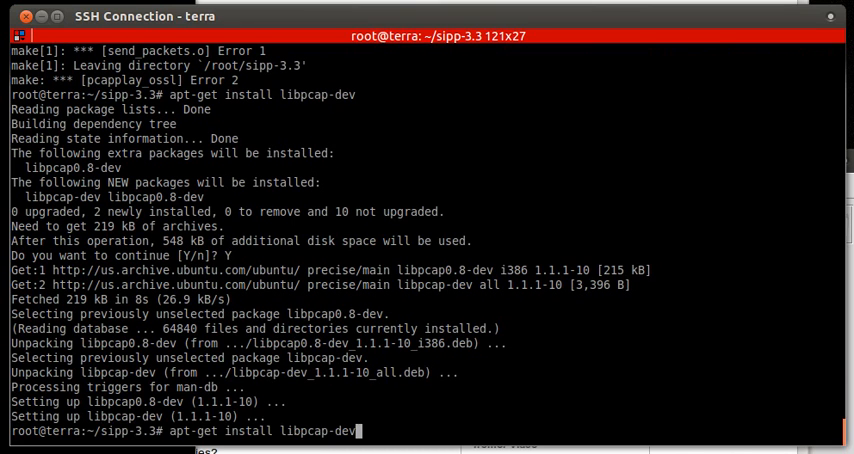
type("make pcapplay_ossl")
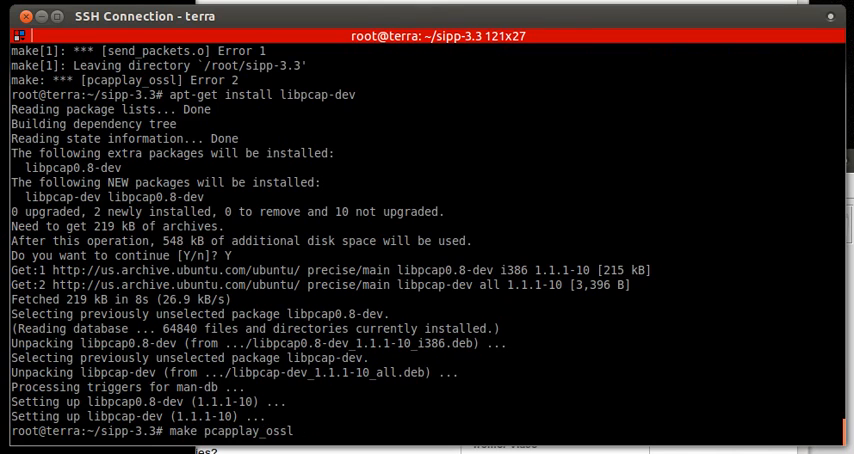
key("Return")
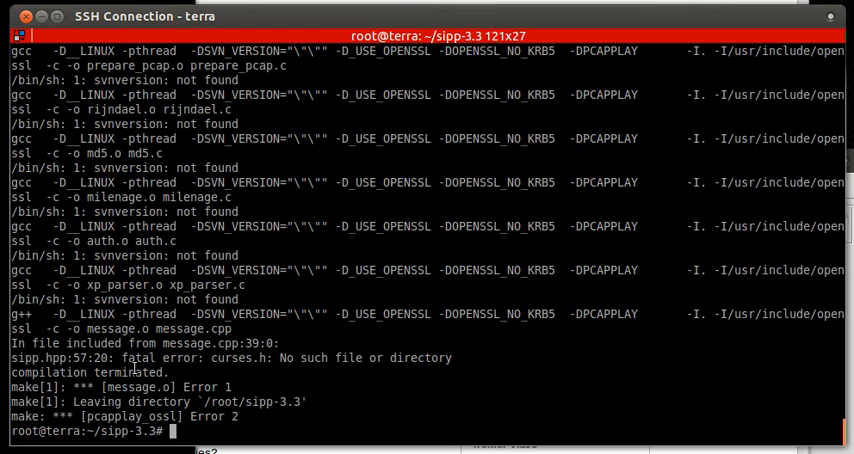
double_click(120, 386)
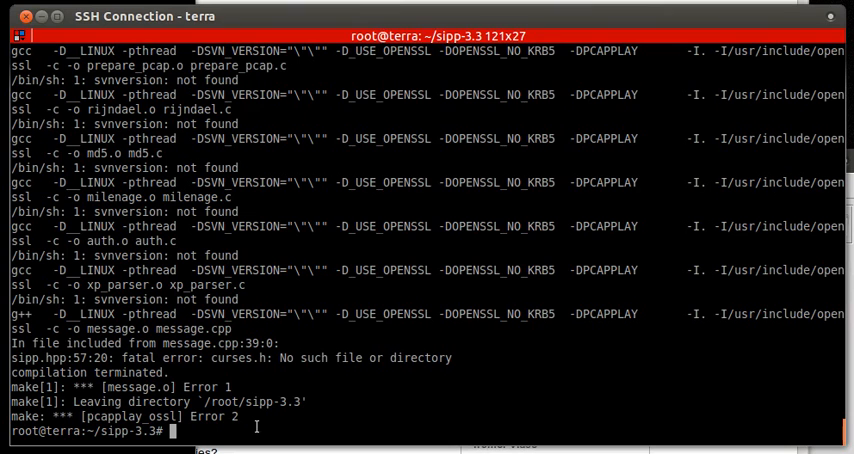
Step: Run apt-get install libncurses5-dev and scroll the output
type("apt-get install libncurses5-dev")
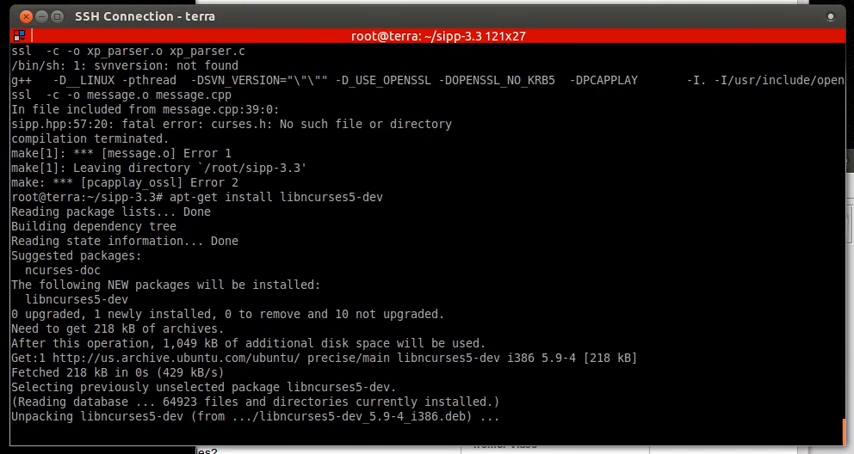
scroll("down", 3)
type("make pcapplay_ossl")
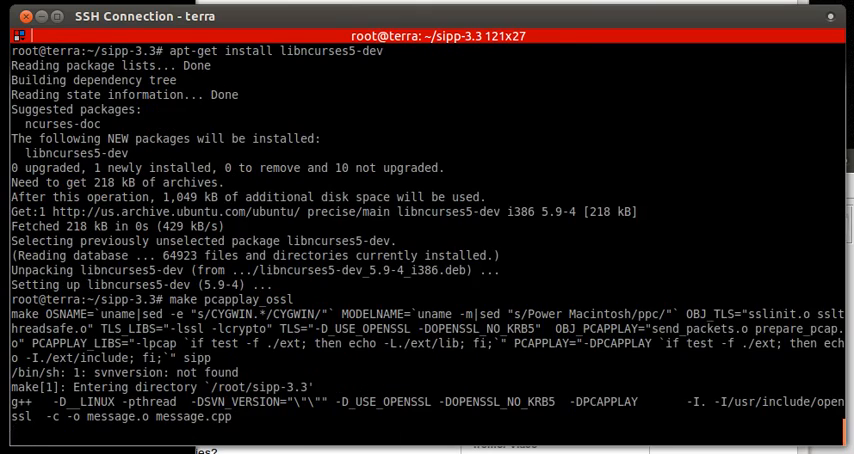
Step: Scroll through the compiler warnings until the sipp binary links successfully
scroll("down", 3)
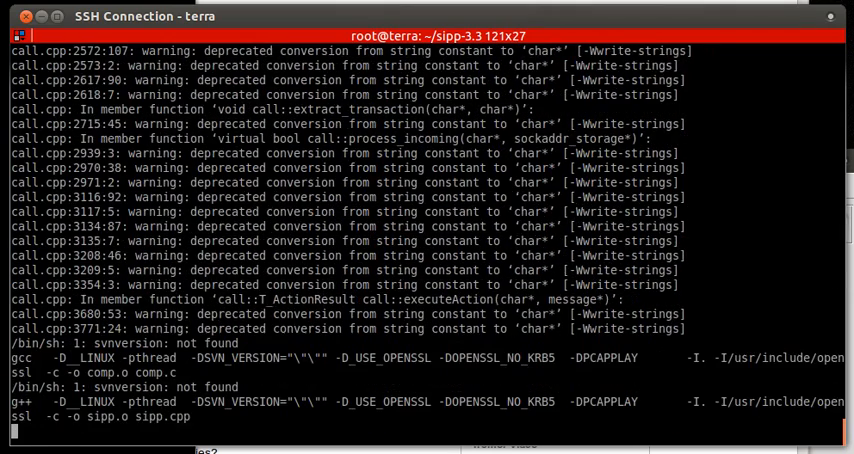
scroll("down", 3)
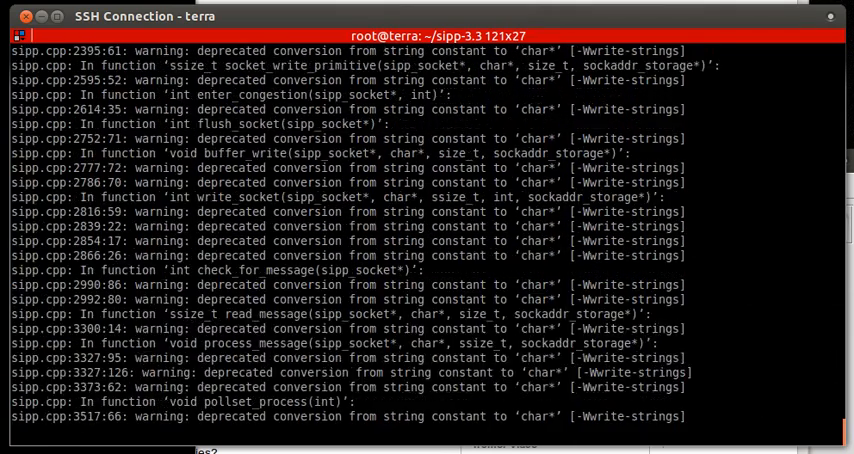
scroll("down", 3)
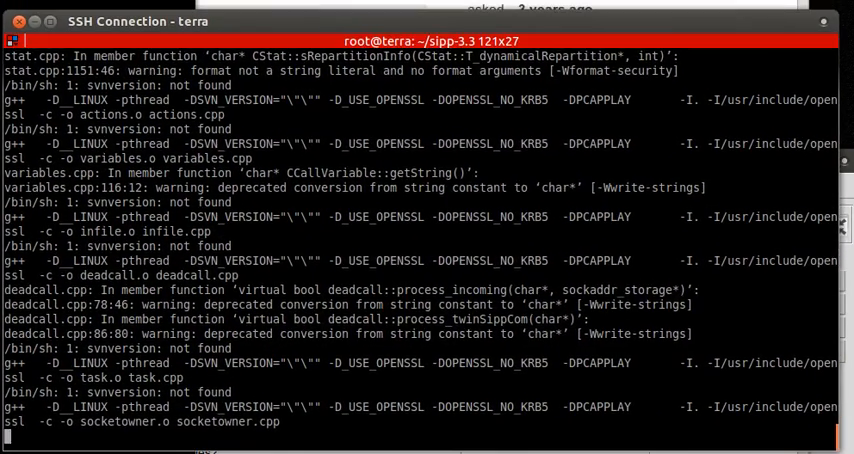
scroll("down", 3)
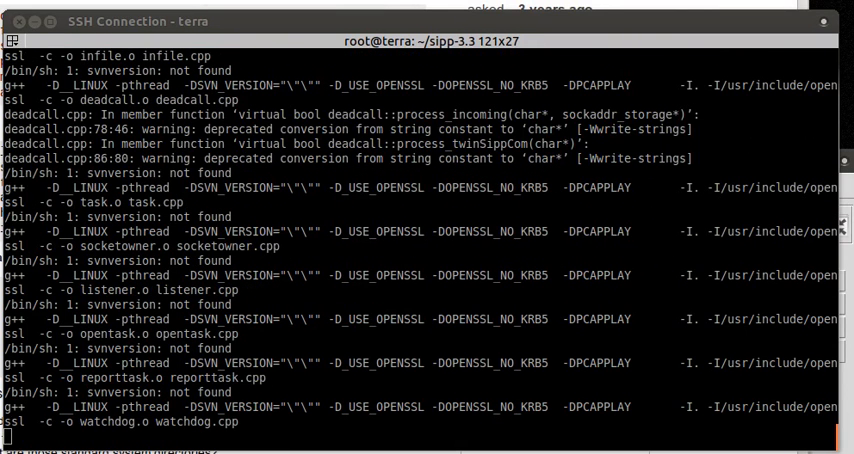
scroll("down", 3)
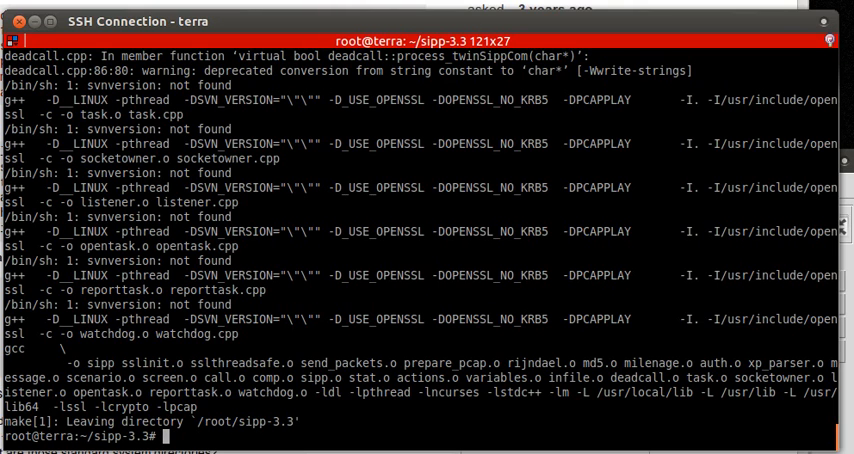
Step: Run ./sipp -s 3209 uac against 192.168.2.1.50 for one call, which fails with 404 Not Found
type("./sipp -s")
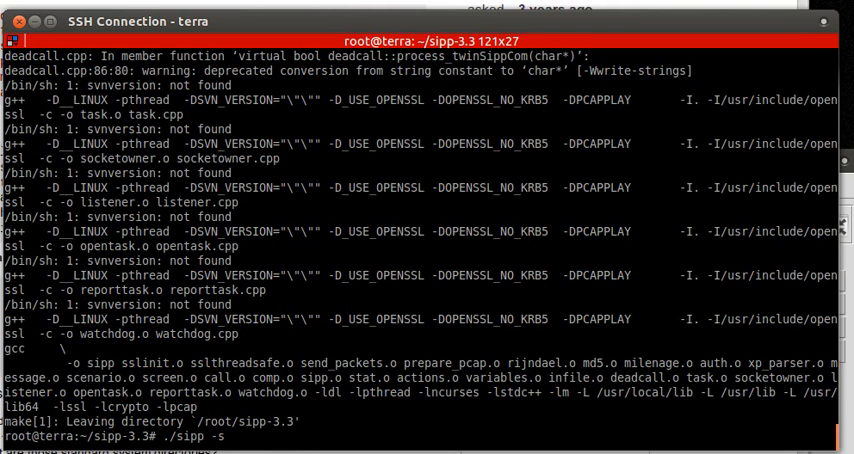
type("3")
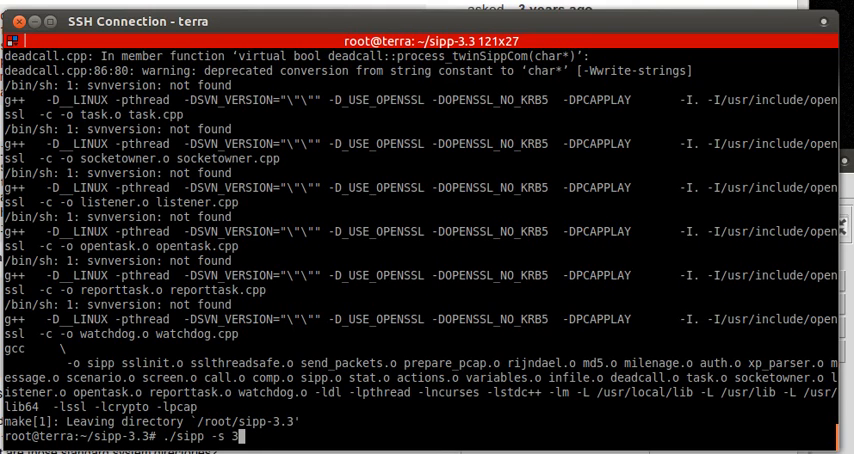
type("09")
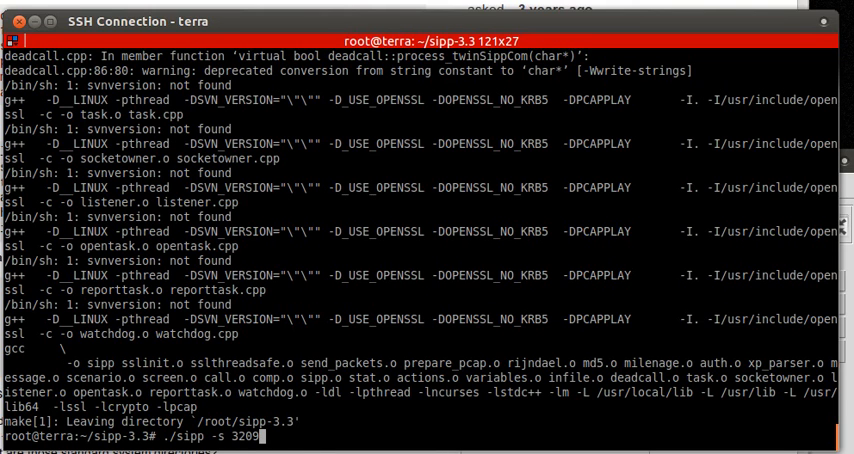
type("uac")
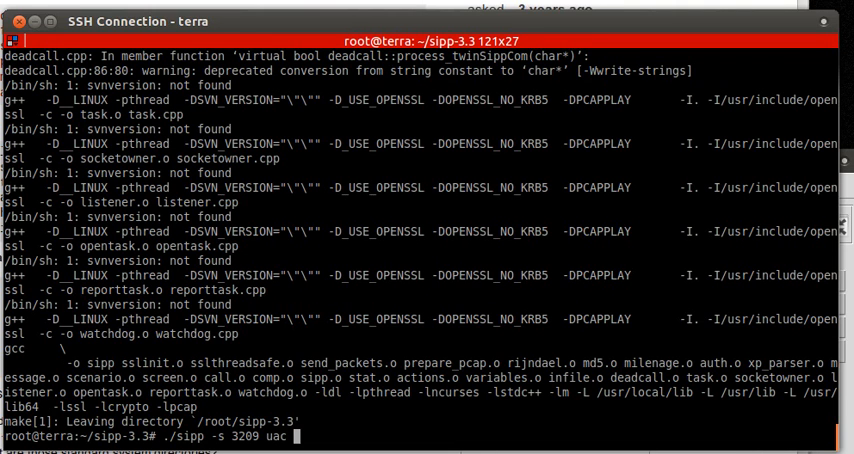
type("192.")
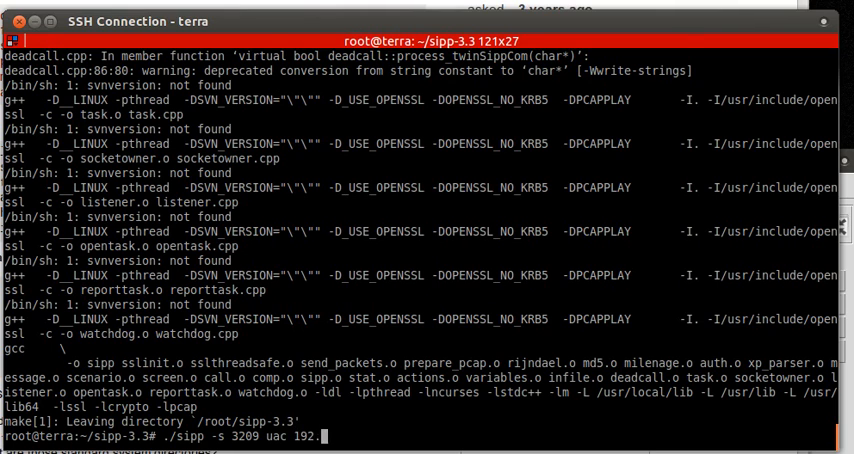
type("168.2.")
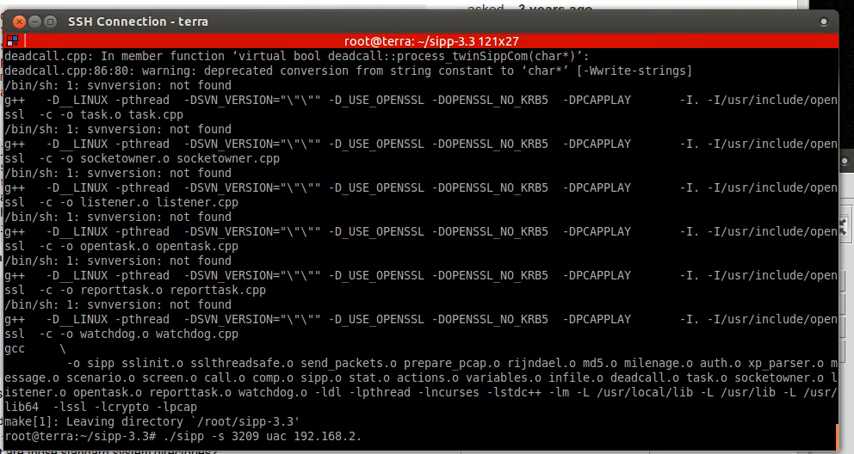
type("1")
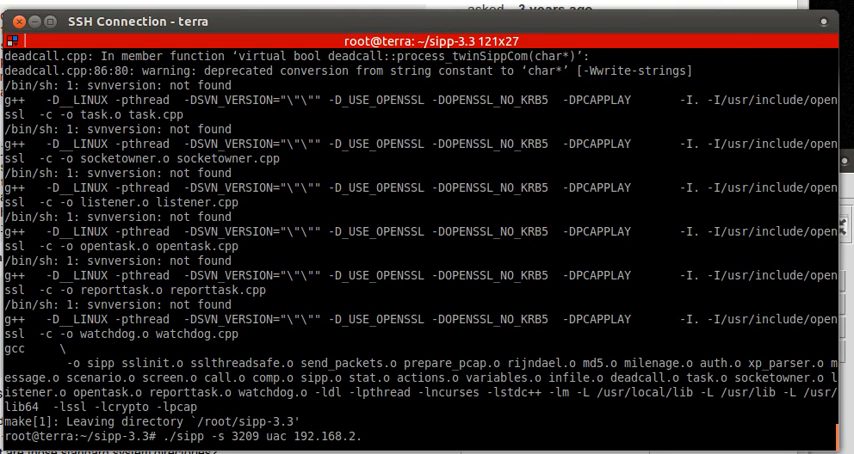
type(".50 m -1")
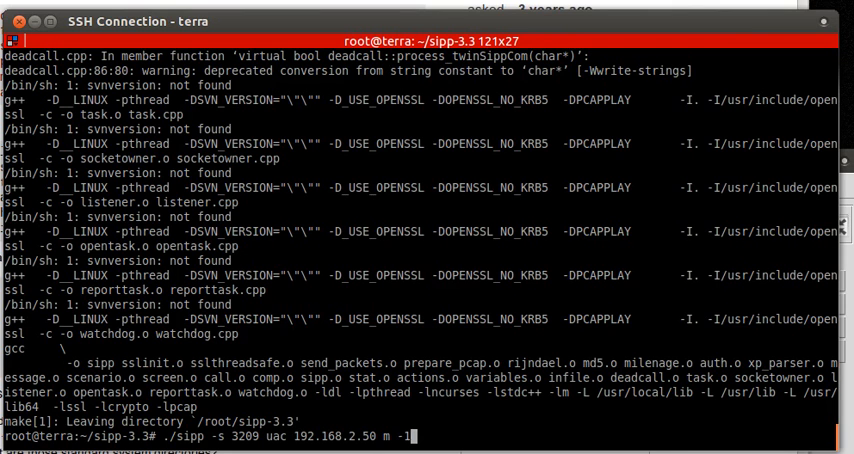
key("Return")
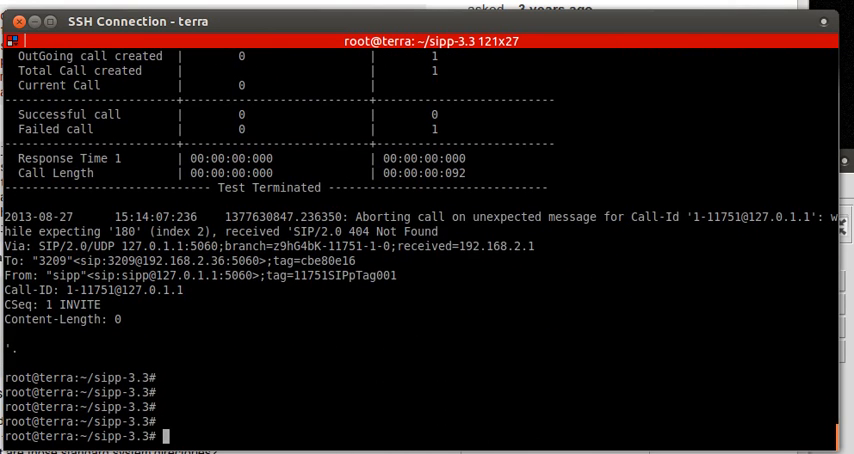
Step: Paste the apt-get package commands and the sipp-3.3 wget URL into a new vi file
type("vi")
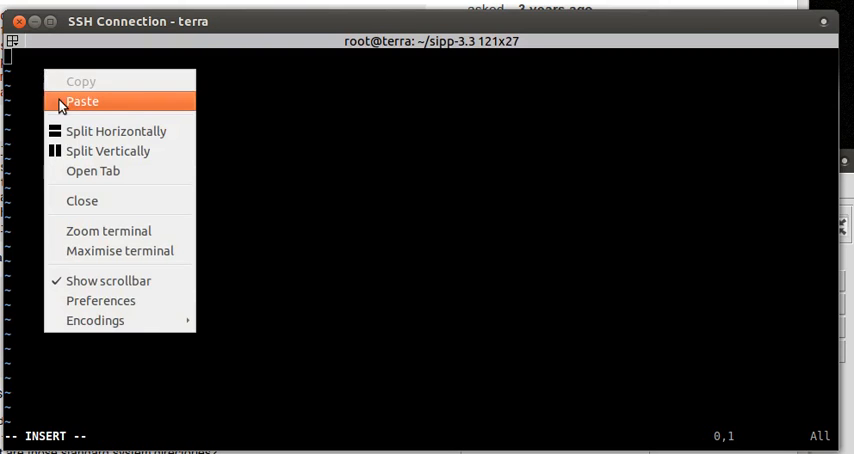
left_click(82, 101)
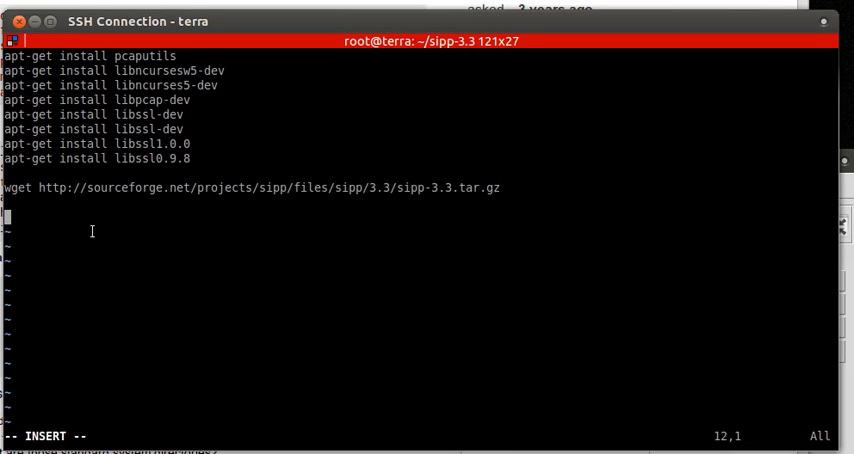
right_click(92, 231)
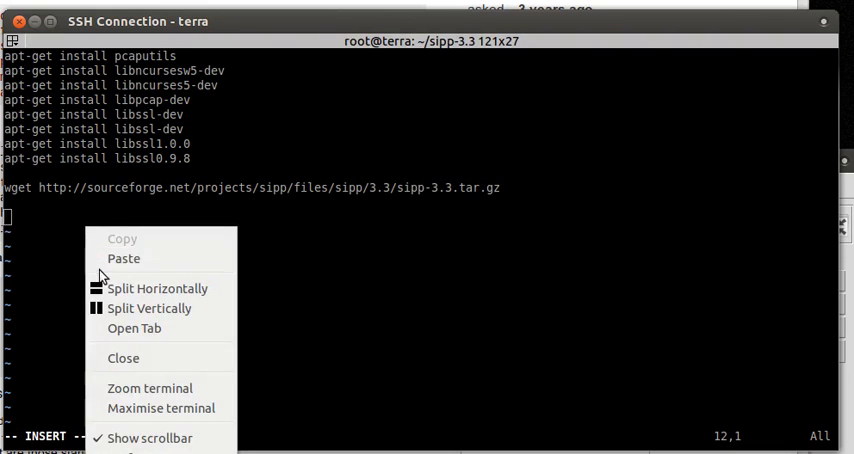